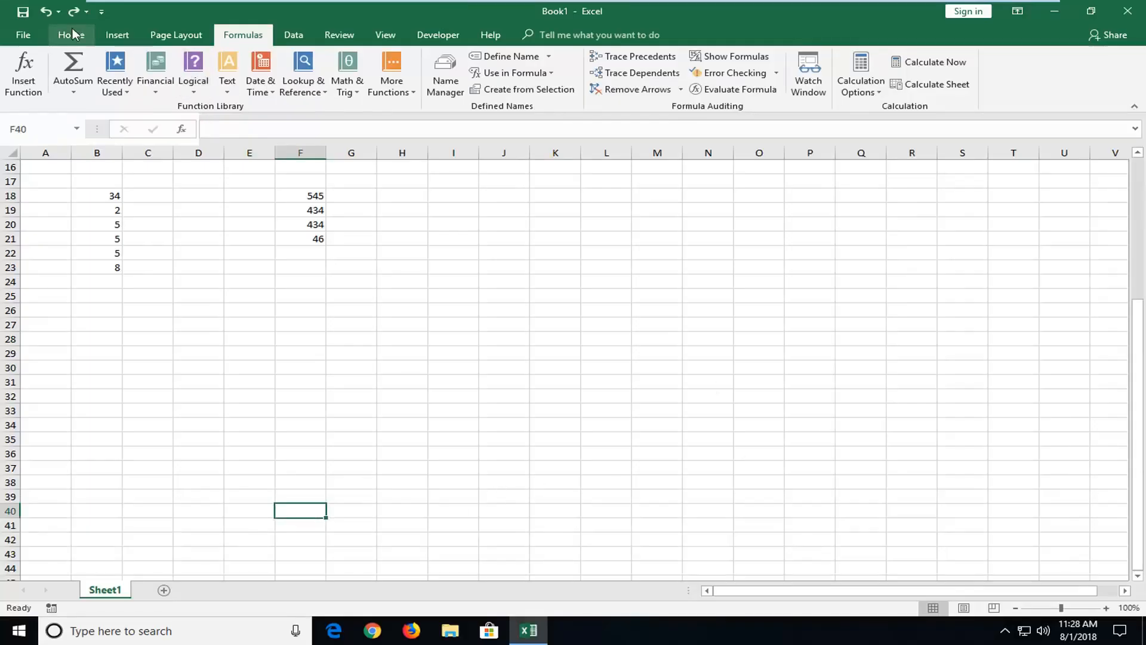
Step: Switch the ribbon to the Home tab's formatting and editing commands
left_click(71, 35)
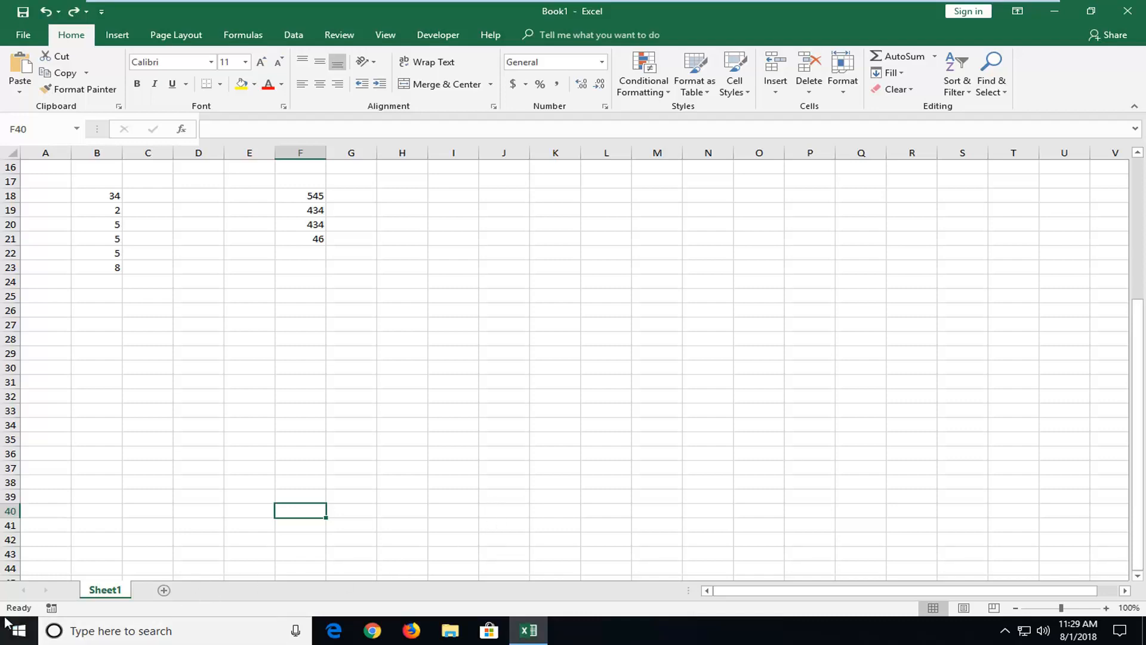
mouse_move(52, 608)
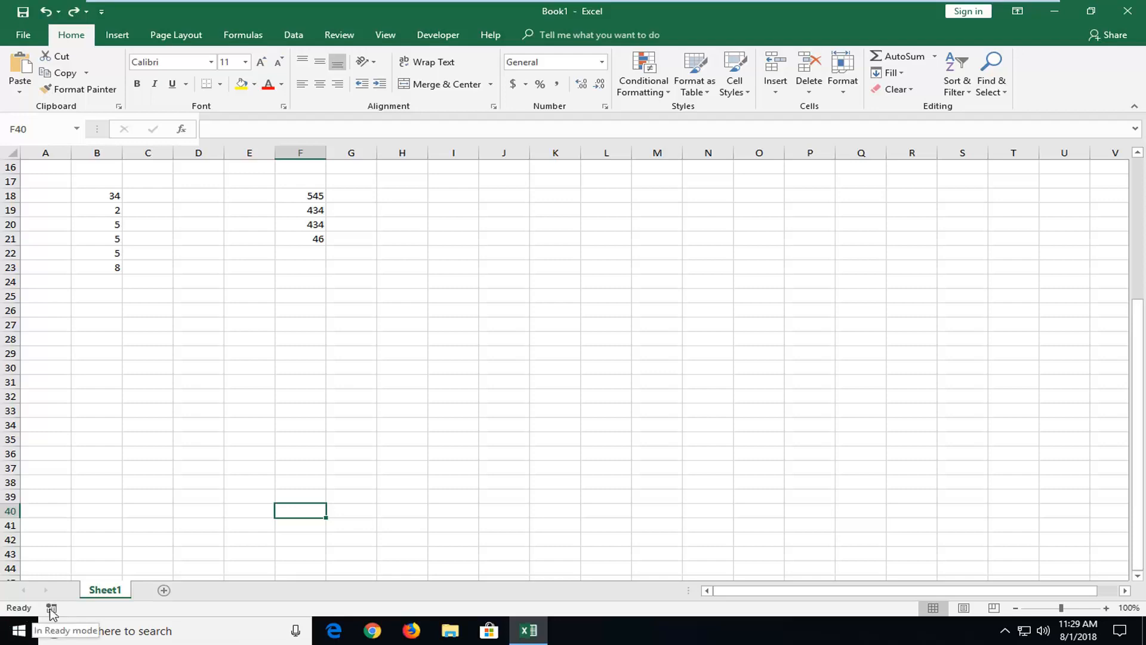
Step: Bring up the Customize Status Bar list of summary statistics such as Average, Count and Sum
right_click(52, 608)
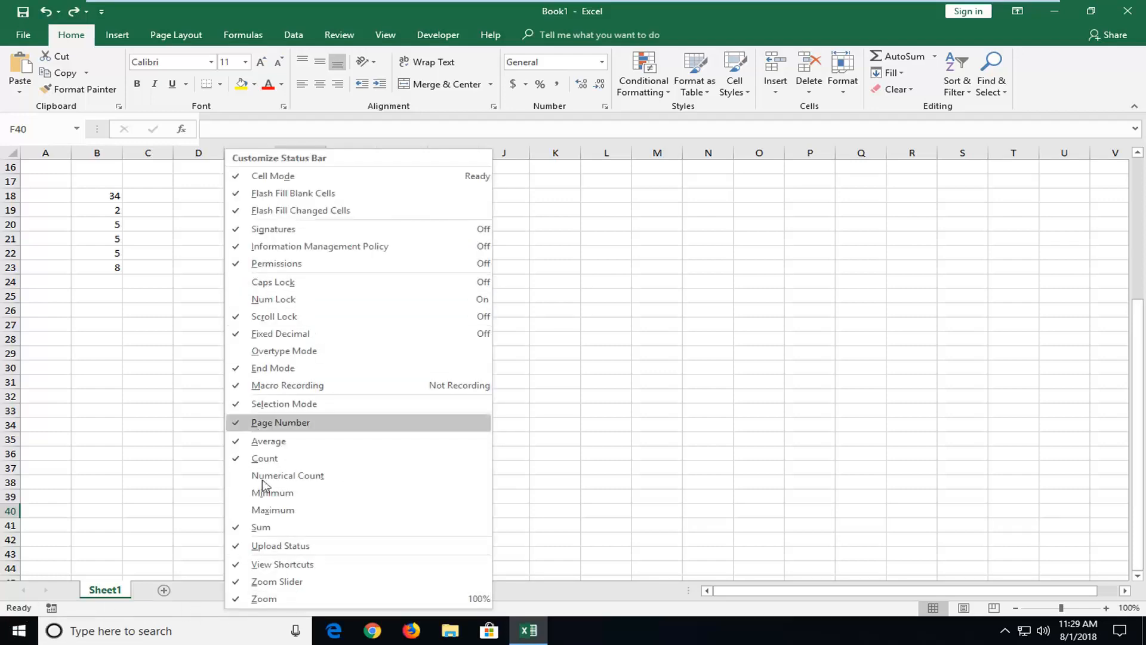
mouse_move(287, 419)
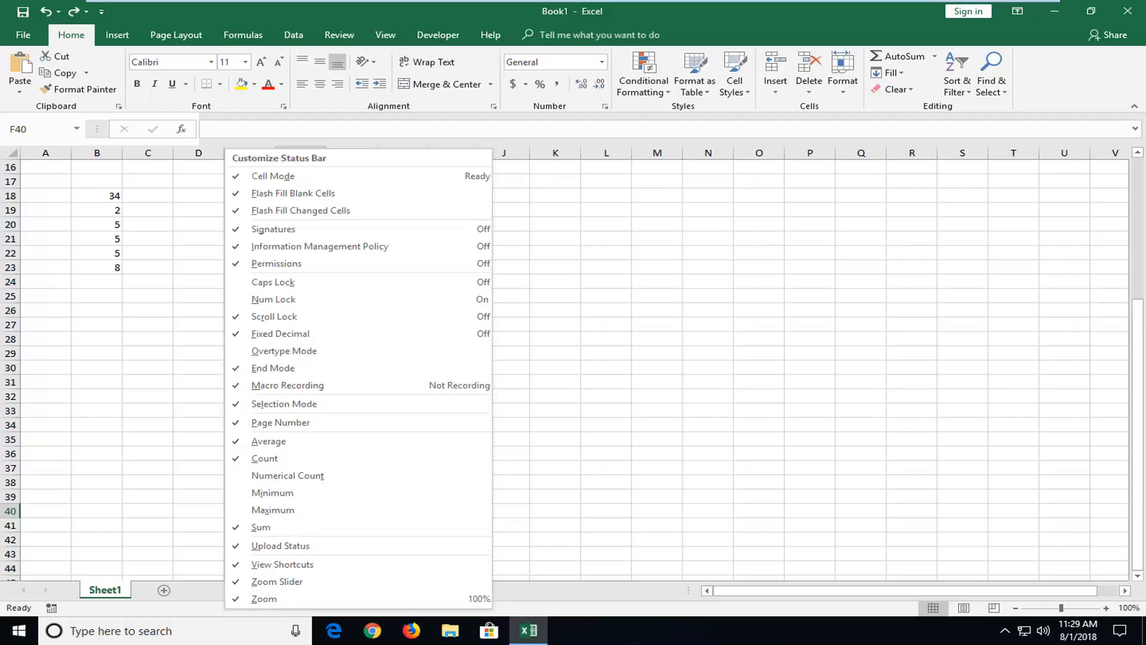
mouse_move(755, 603)
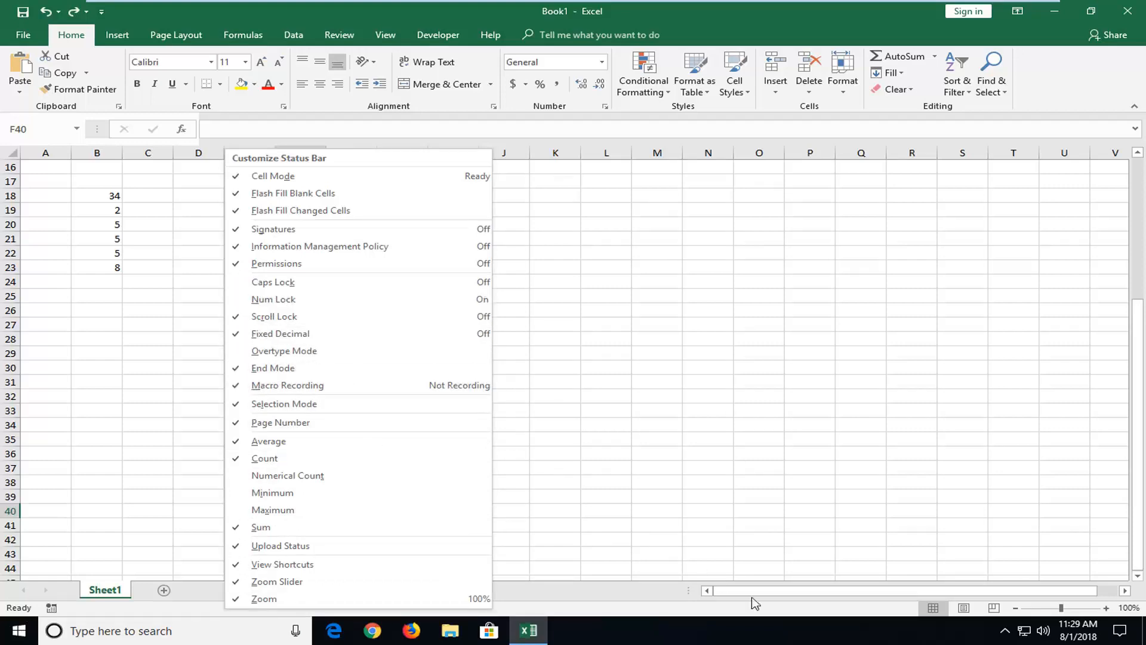
mouse_move(276, 263)
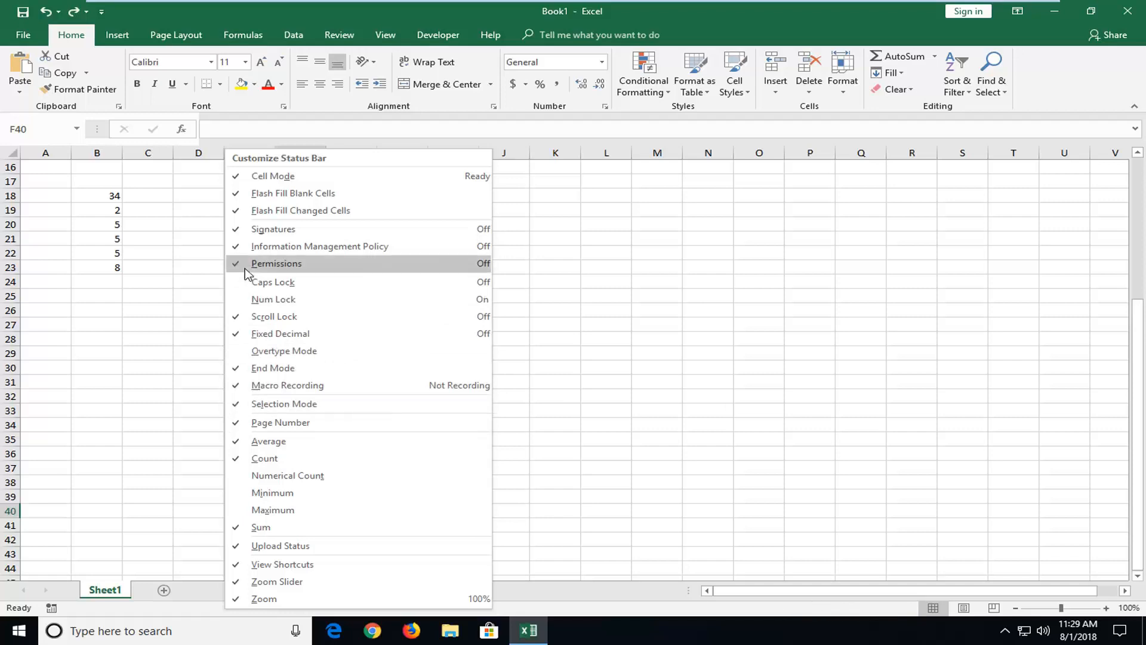
mouse_move(272, 281)
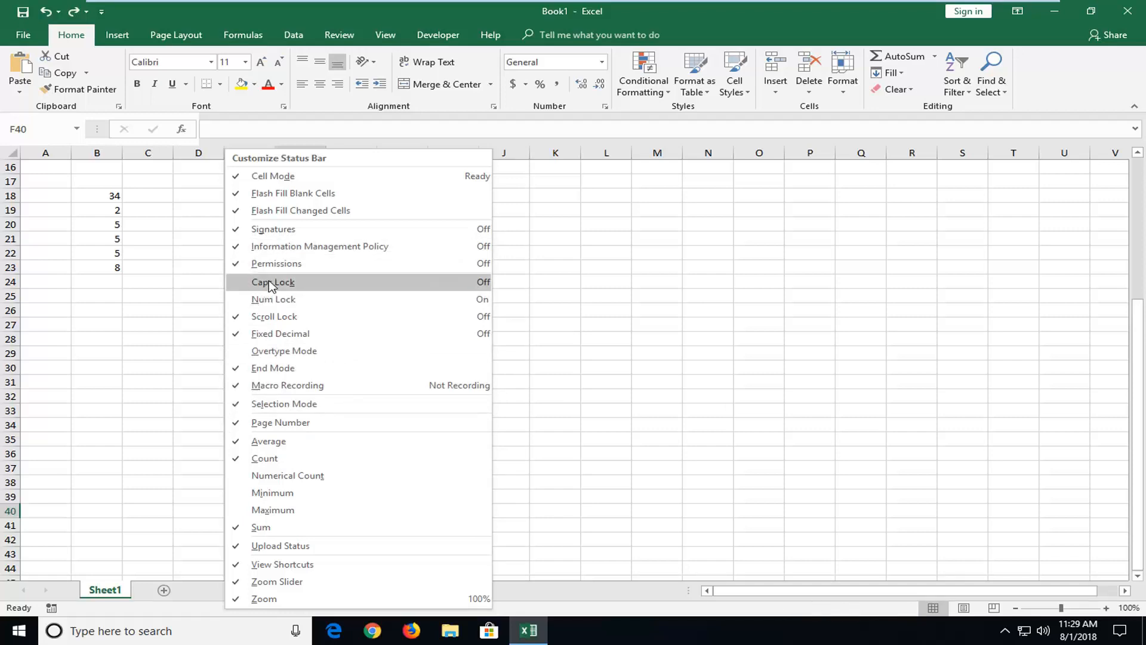
mouse_move(268, 440)
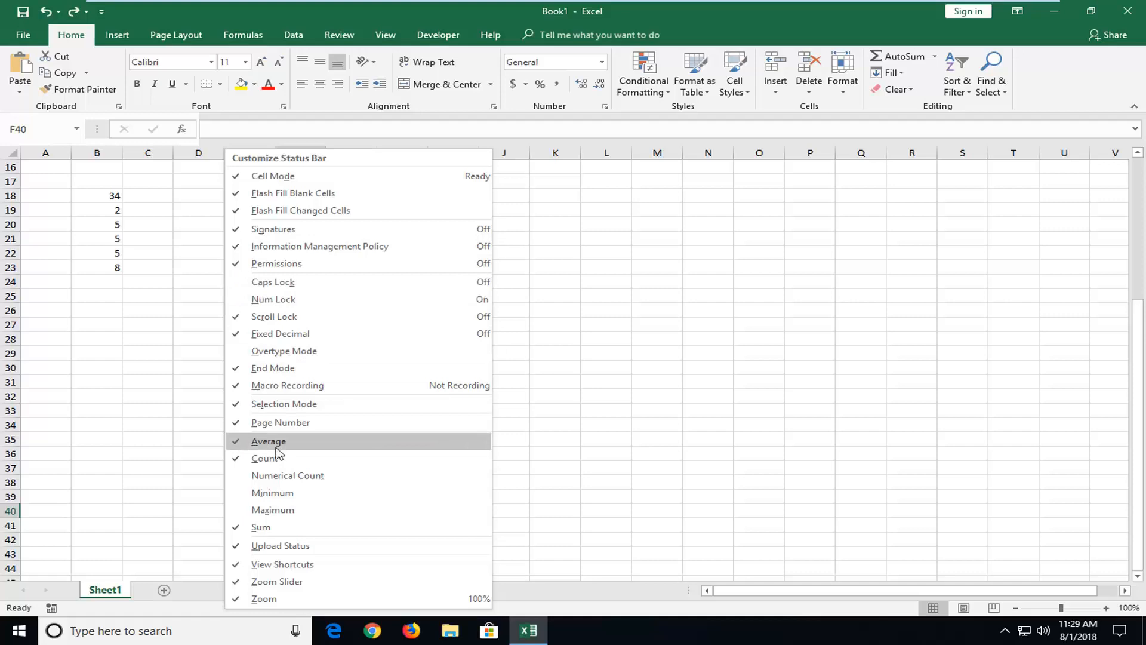
mouse_move(265, 458)
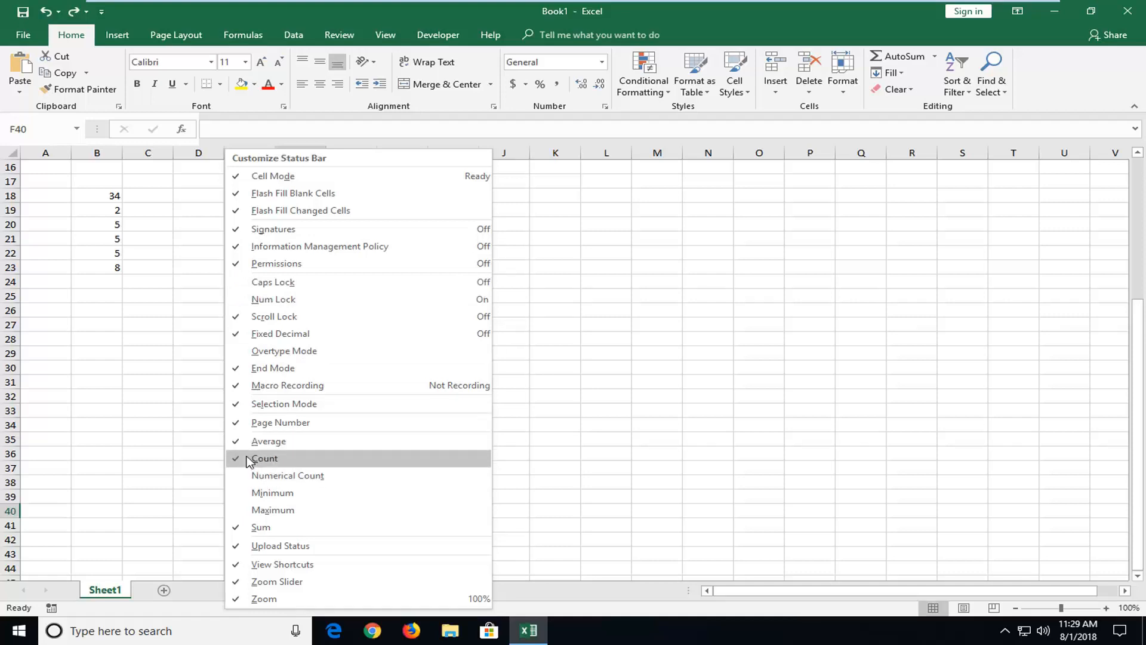
mouse_move(273, 509)
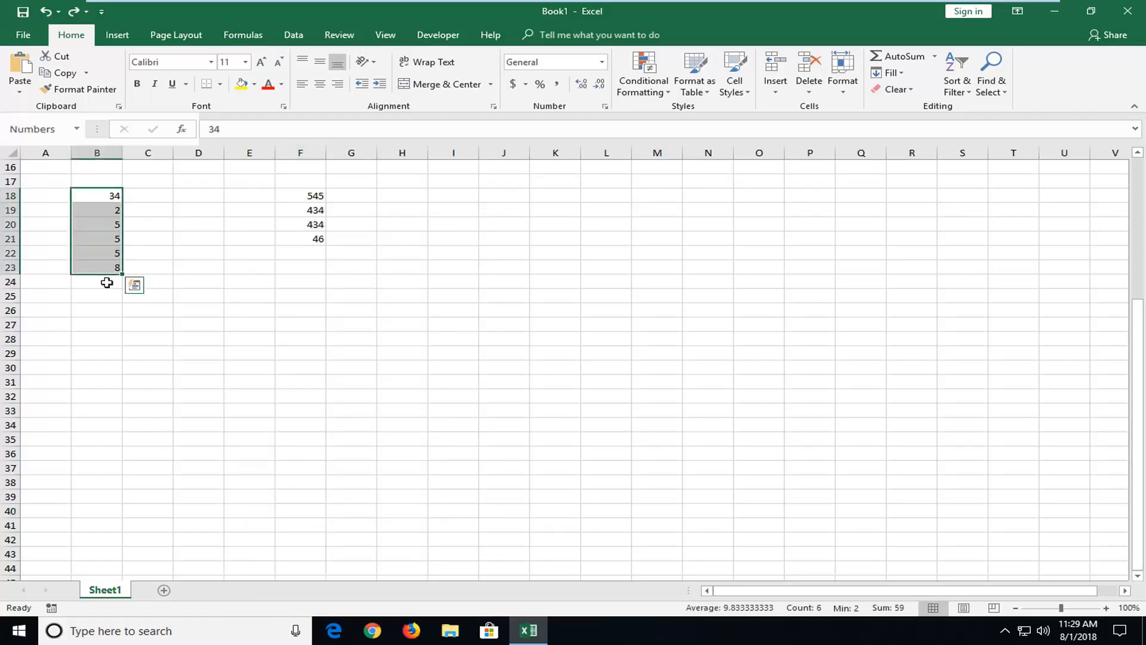
mouse_move(854, 614)
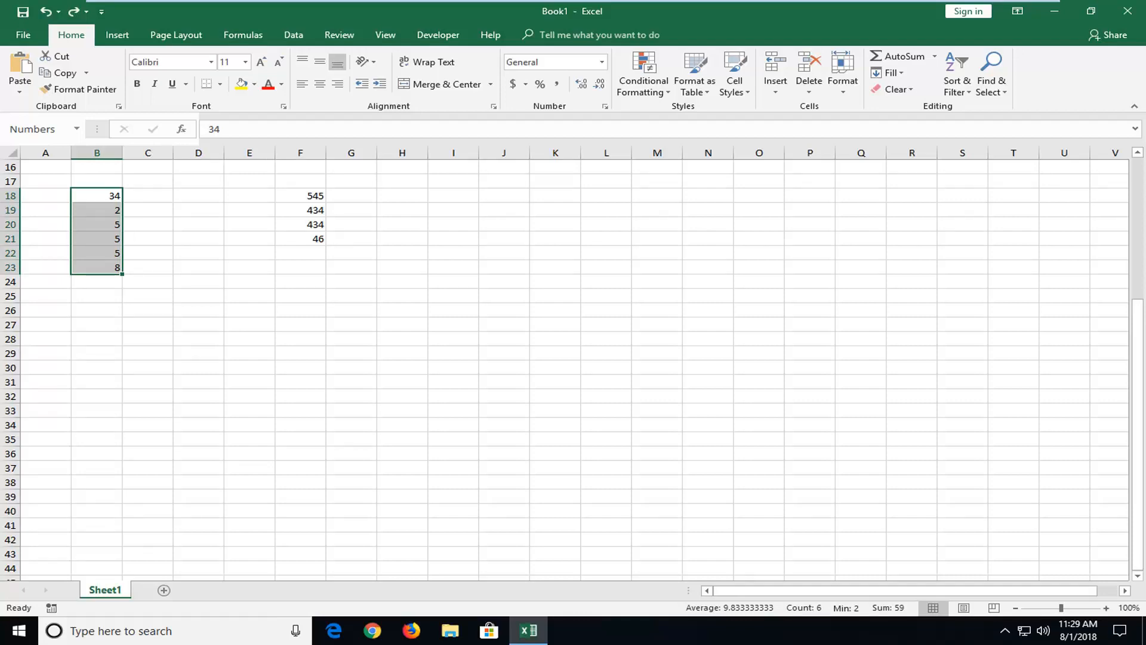
mouse_move(466, 304)
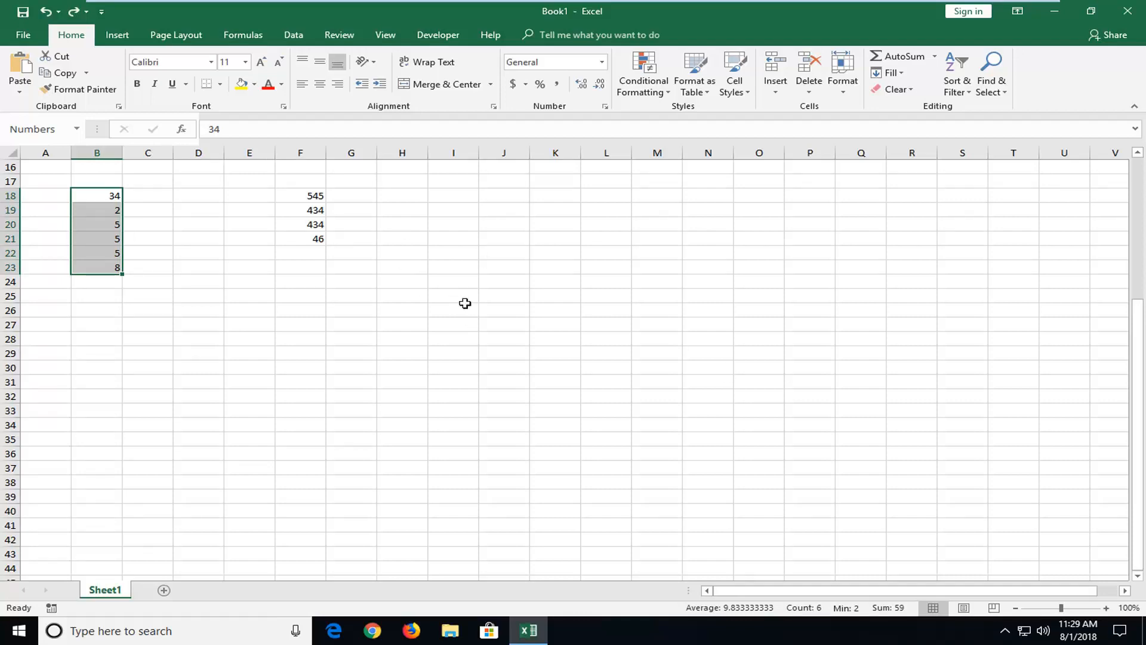
Step: Deselect the column B numbers after the status bar shows Average, Count, Min and Sum
left_click(453, 310)
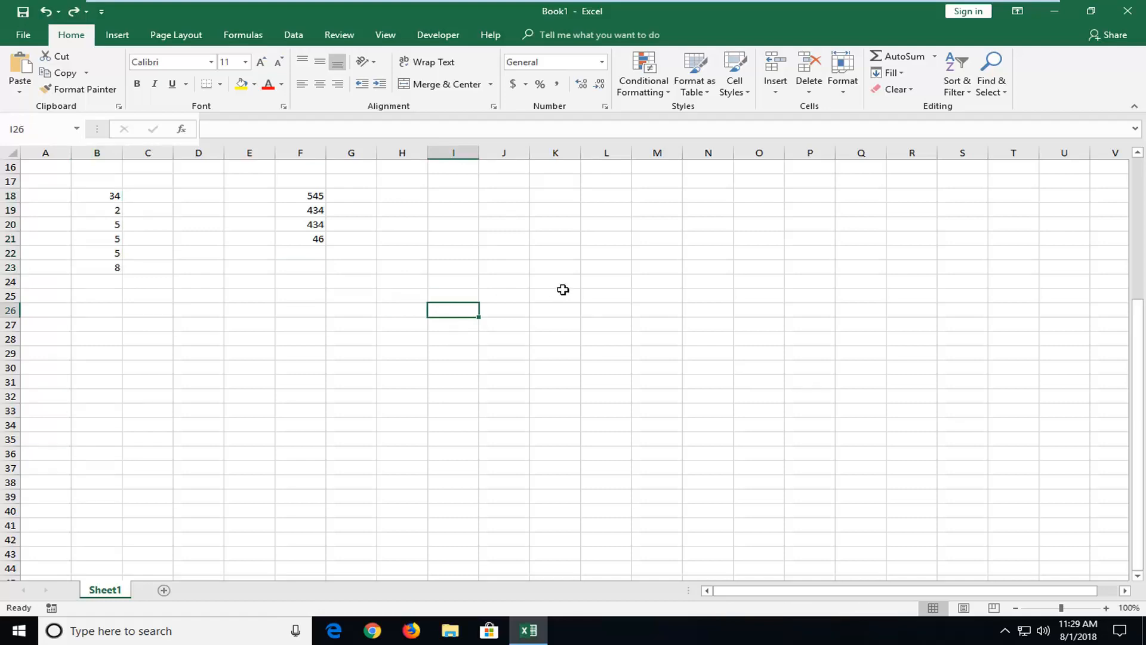